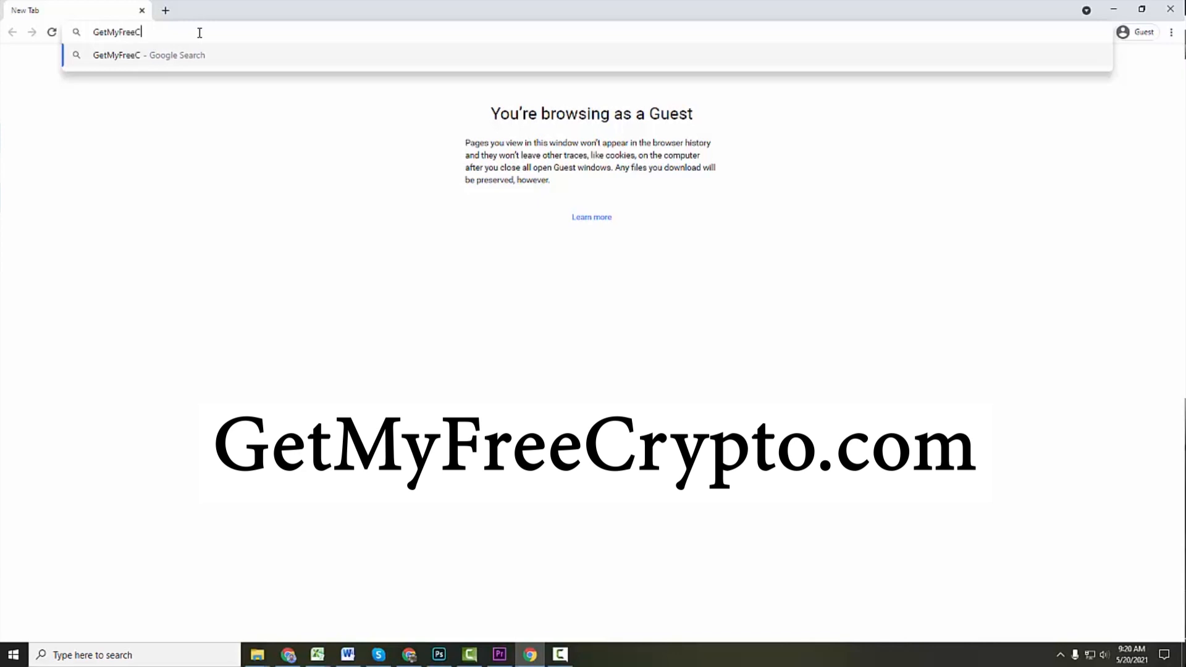
Step: Load the Get My Free Crypto airdrop masterclass page and scroll down it
key("Return")
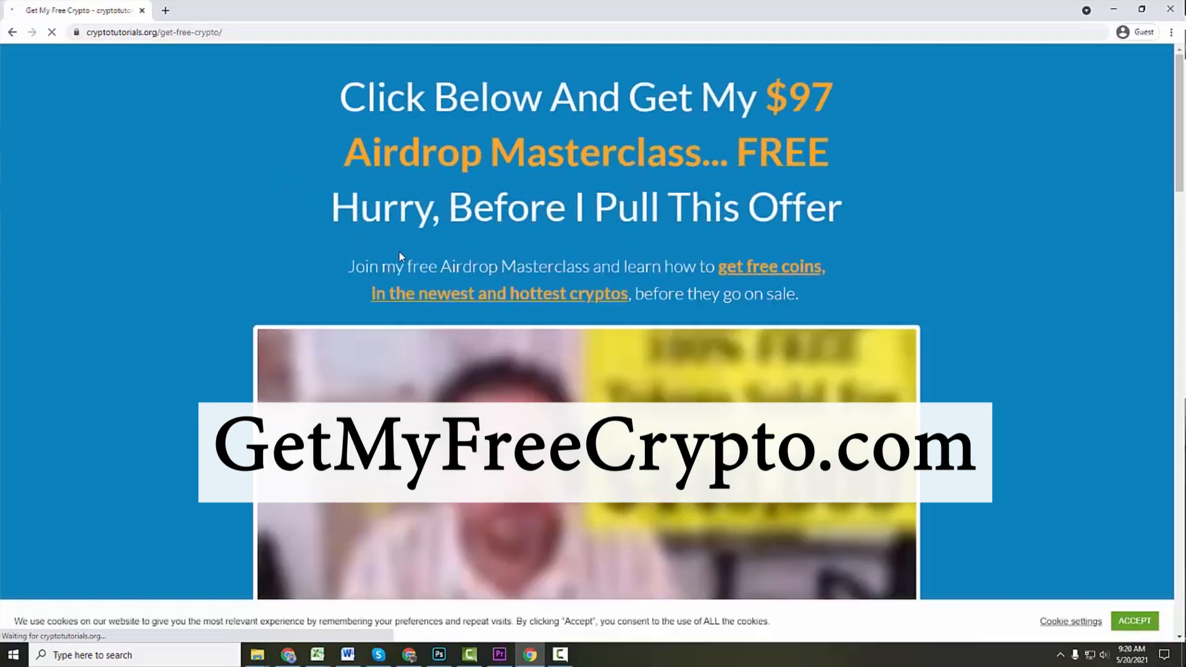
scroll("down", 3)
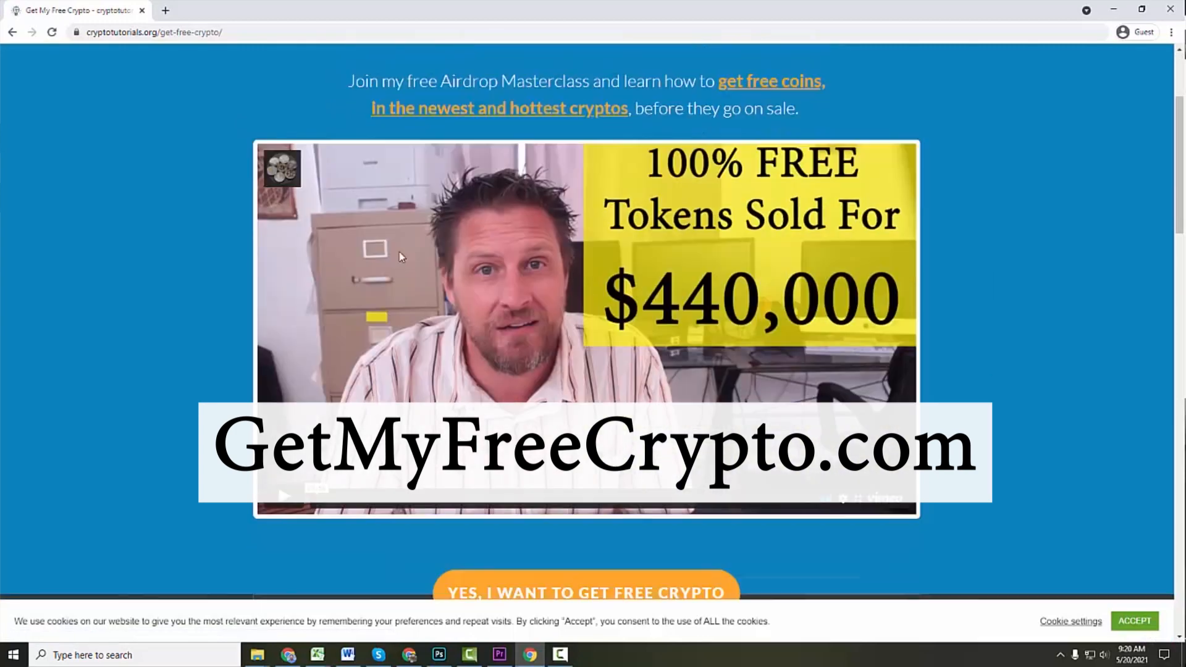
scroll("down", 3)
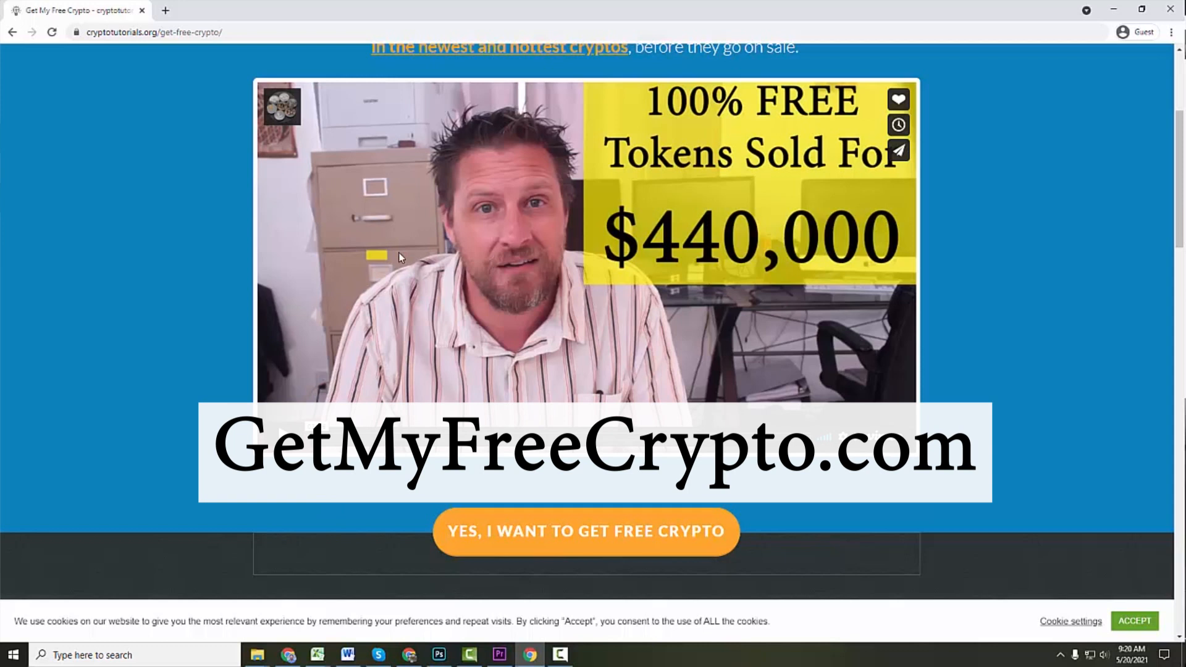
mouse_move(723, 395)
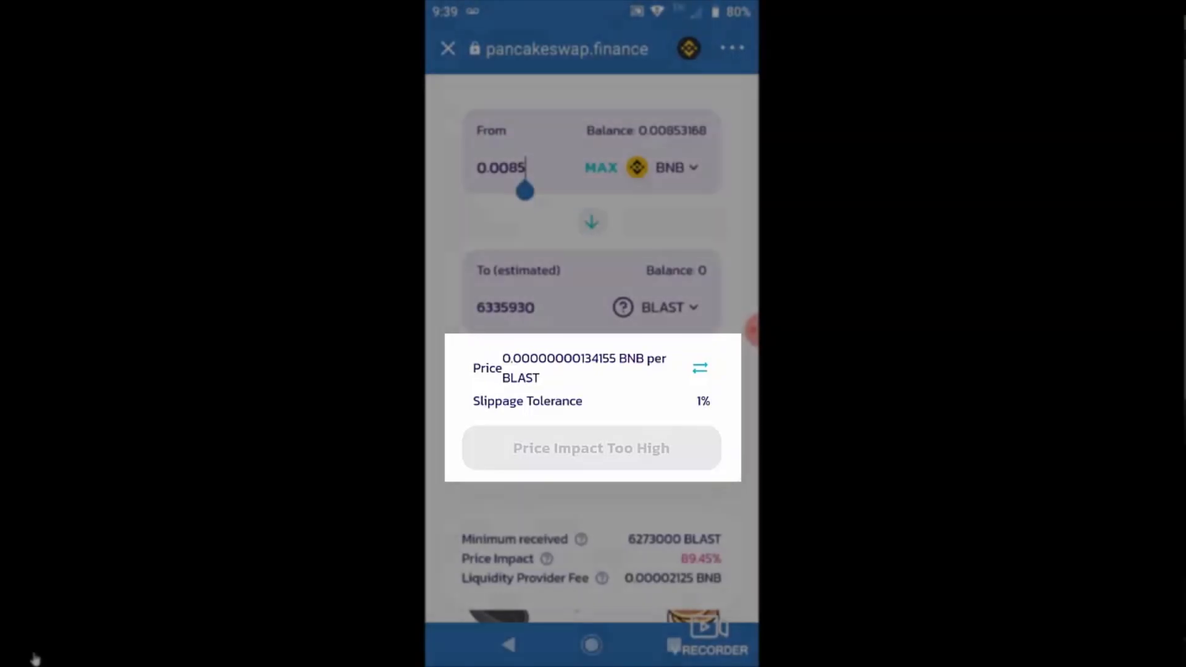
scroll("down", 3)
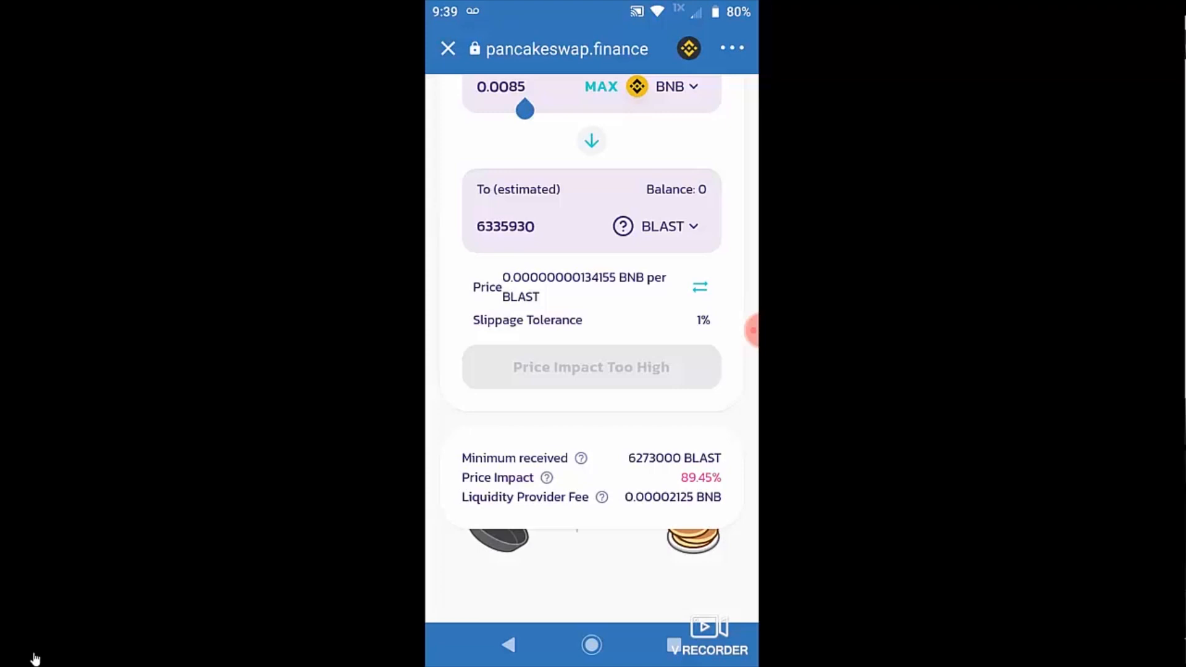
scroll("up", 3)
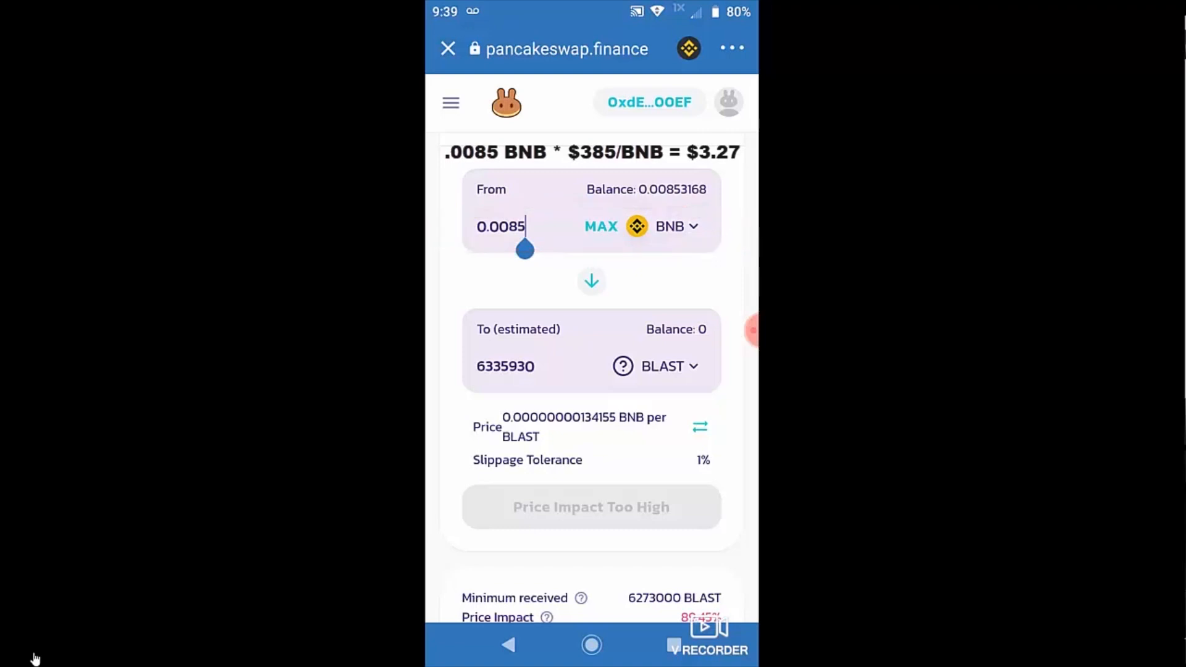
scroll("down", 3)
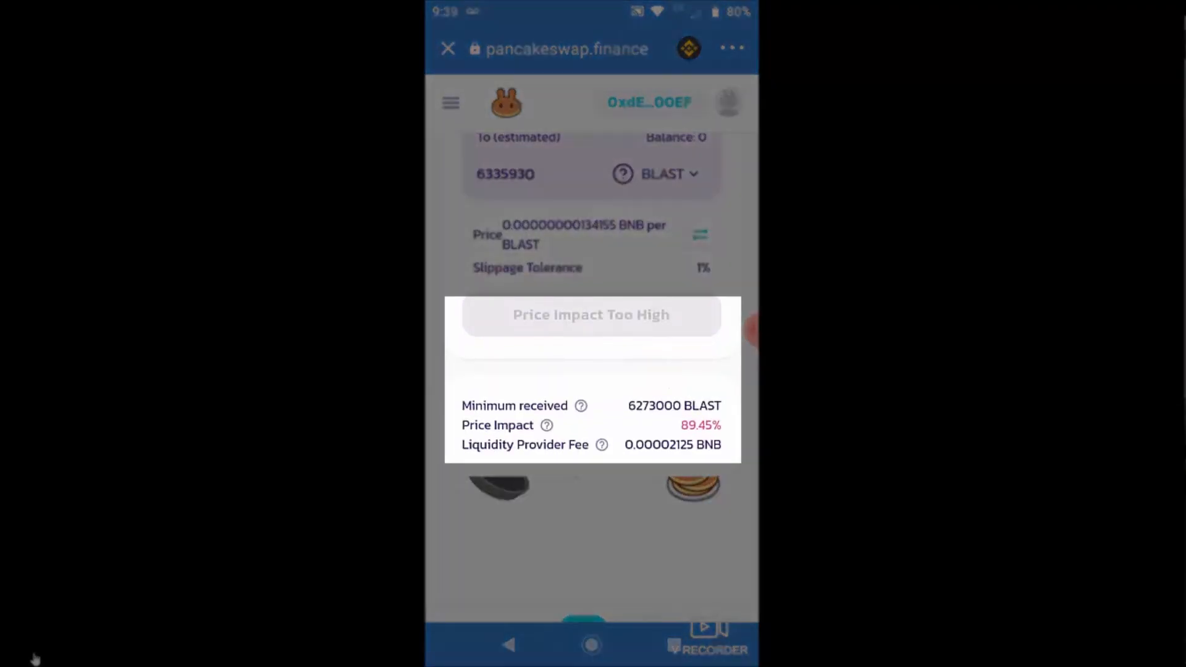
scroll("down", 3)
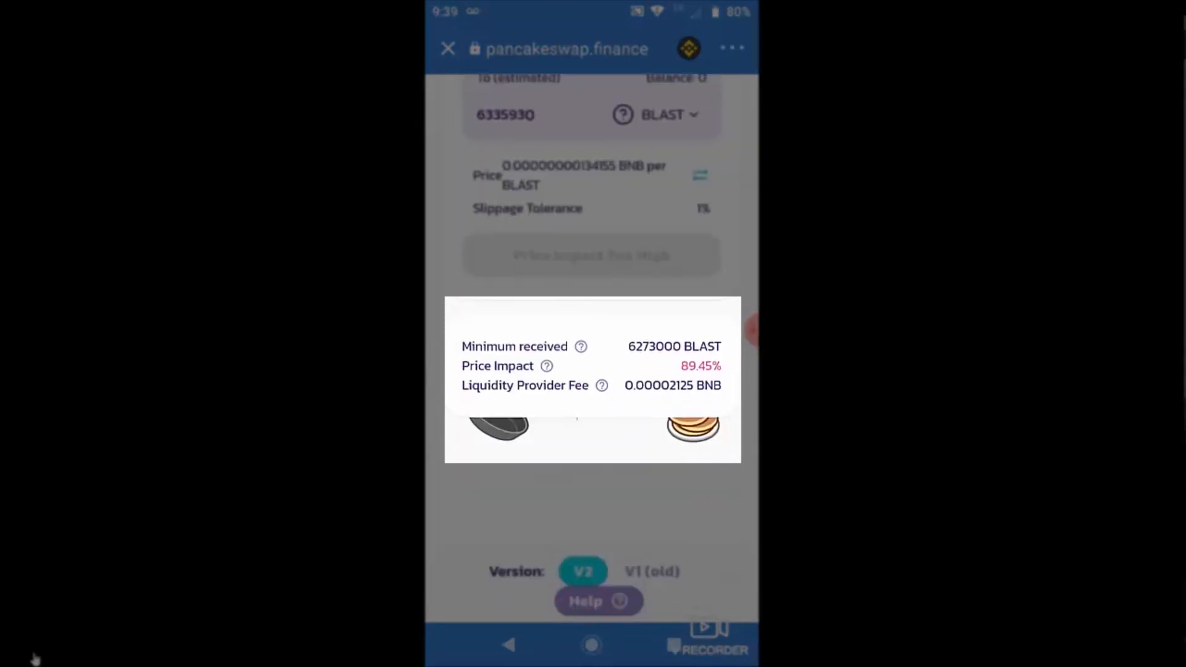
scroll("up", 3)
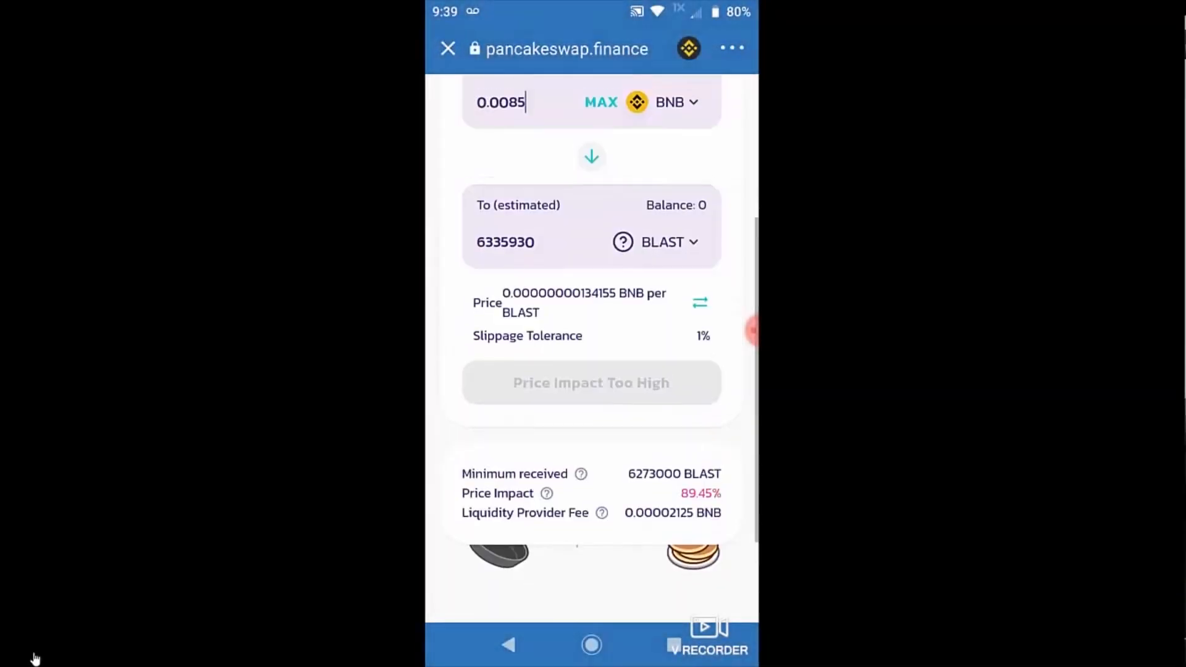
scroll("up", 3)
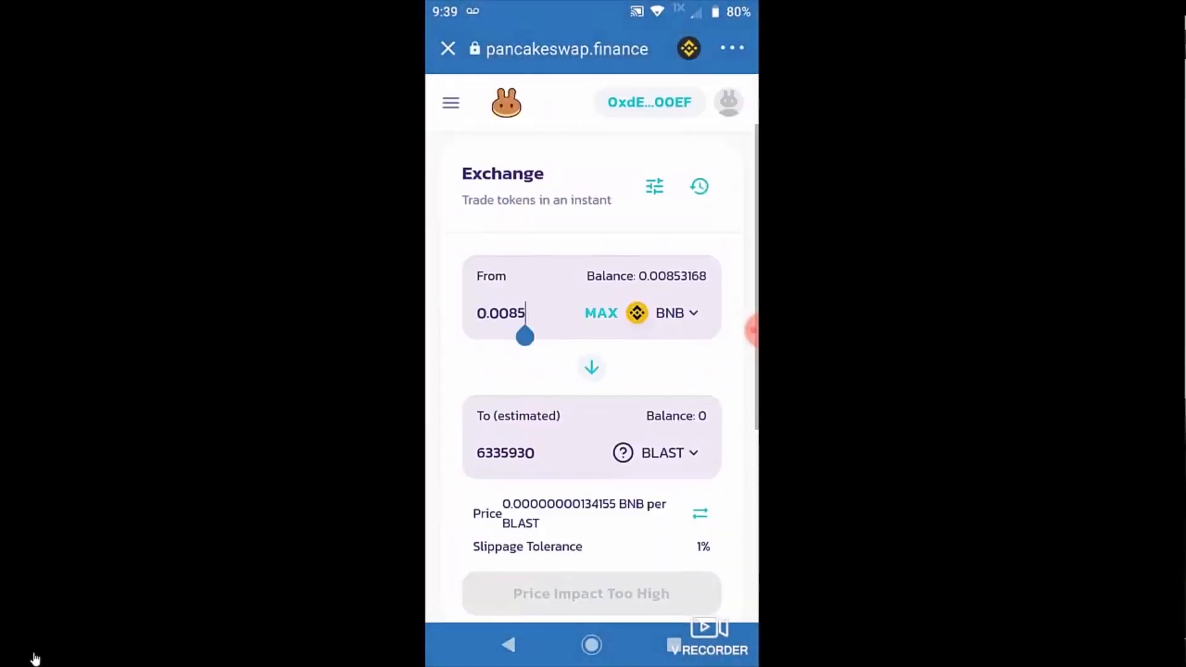
Step: Raise the swap's slippage tolerance to 12% and return to the BNB to BLAST exchange form
left_click(653, 187)
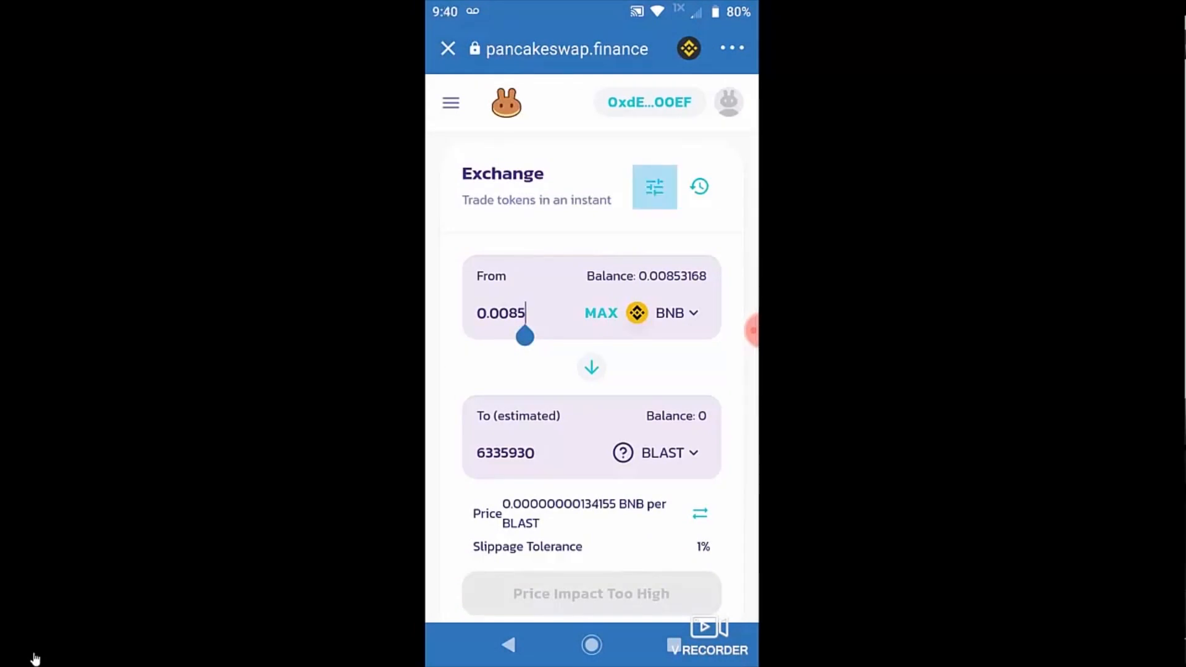
left_click(655, 187)
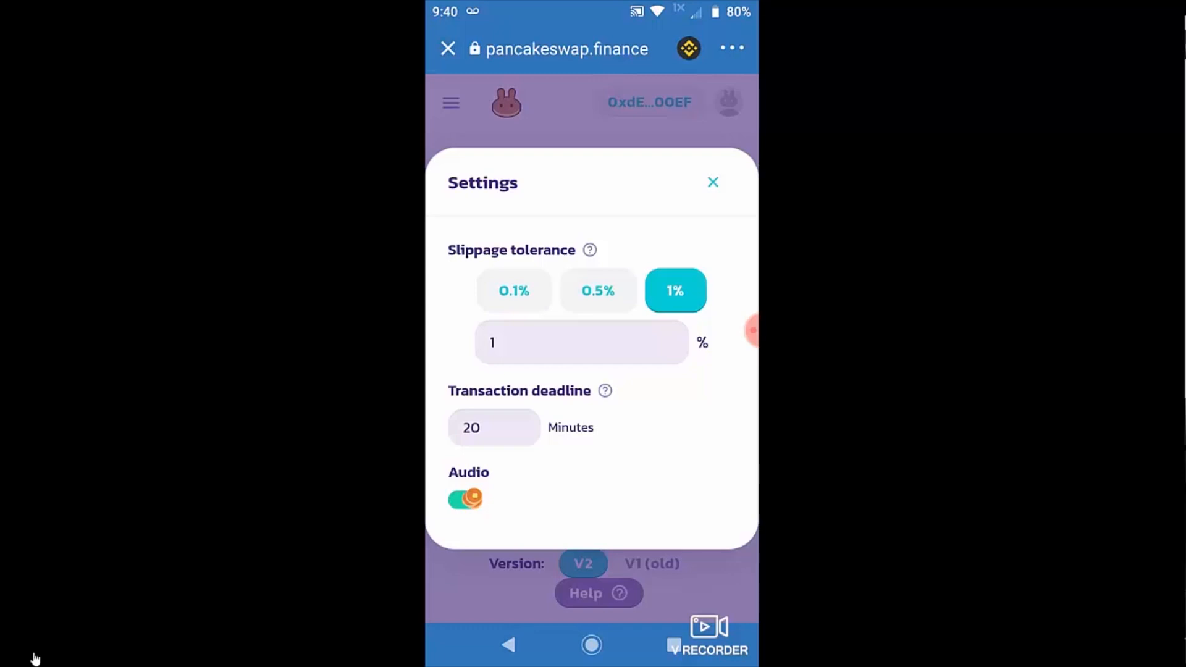
left_click(582, 342)
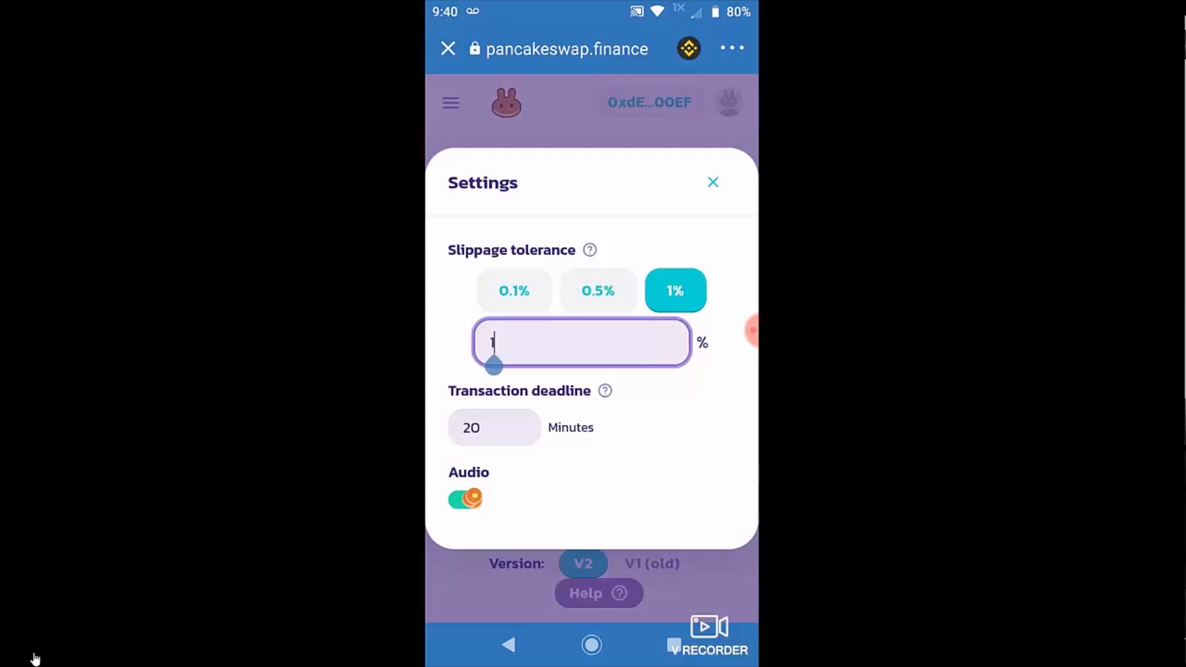
left_click(582, 342)
type("12")
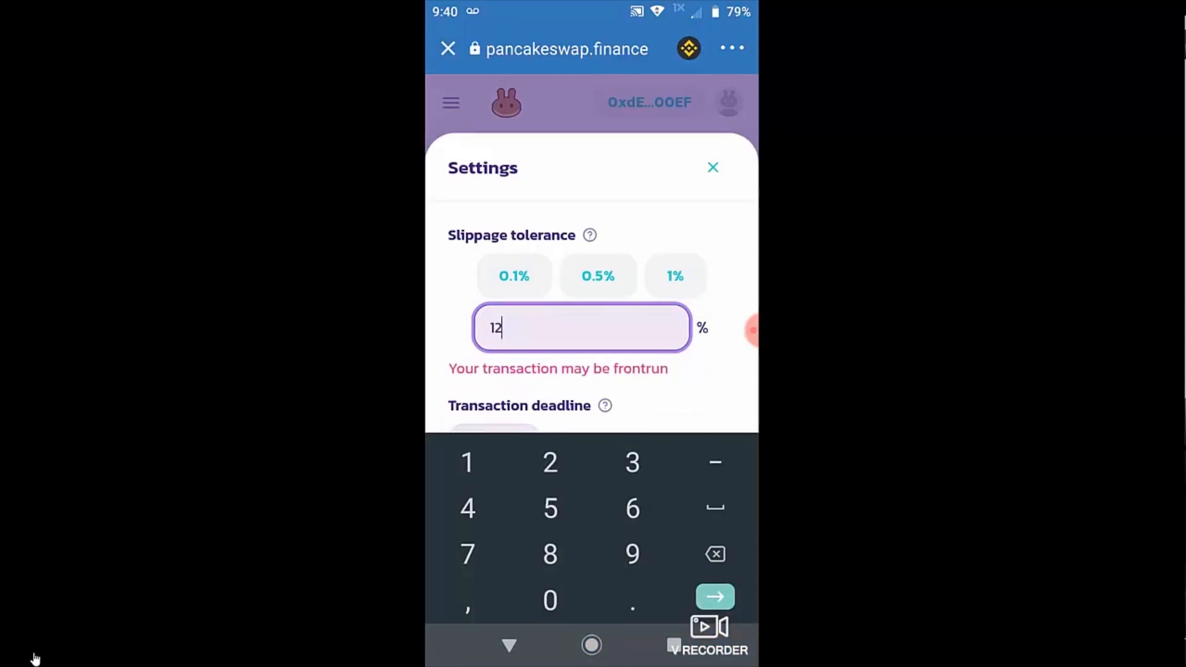
left_click(712, 167)
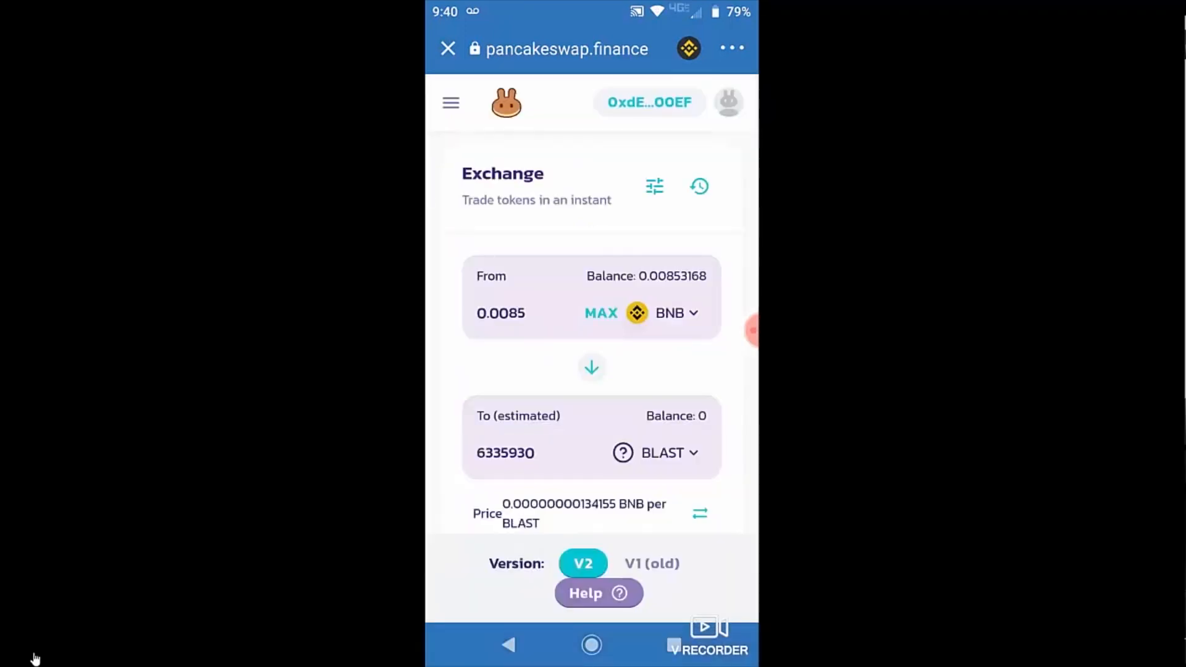
scroll("down", 3)
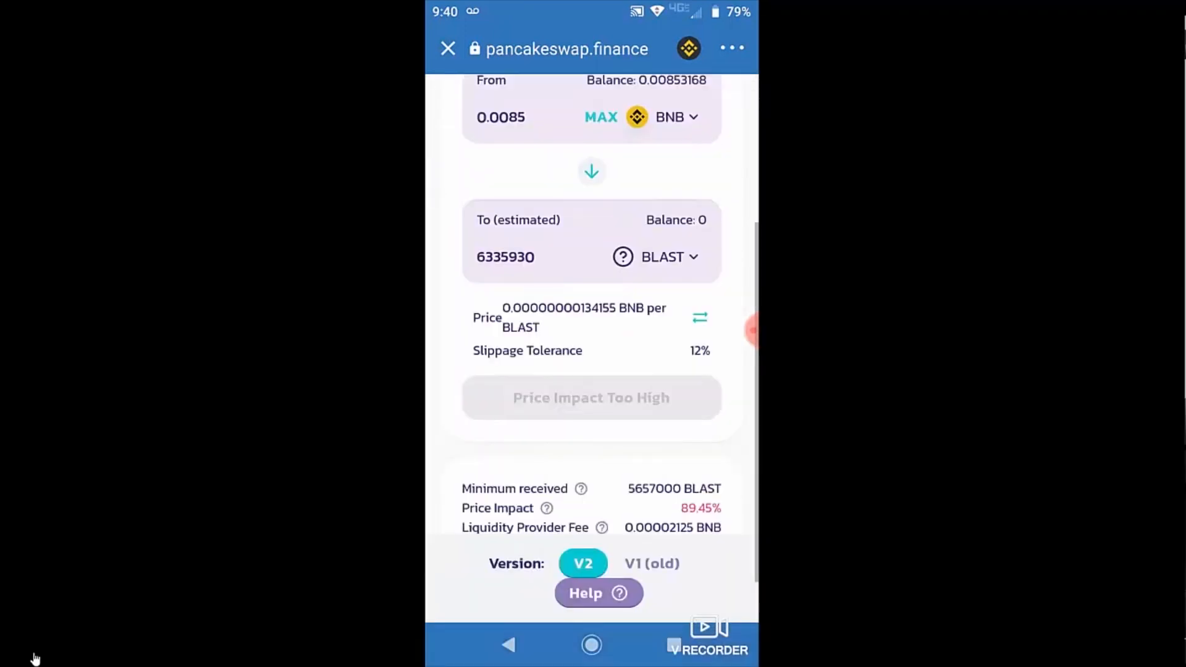
scroll("up", 3)
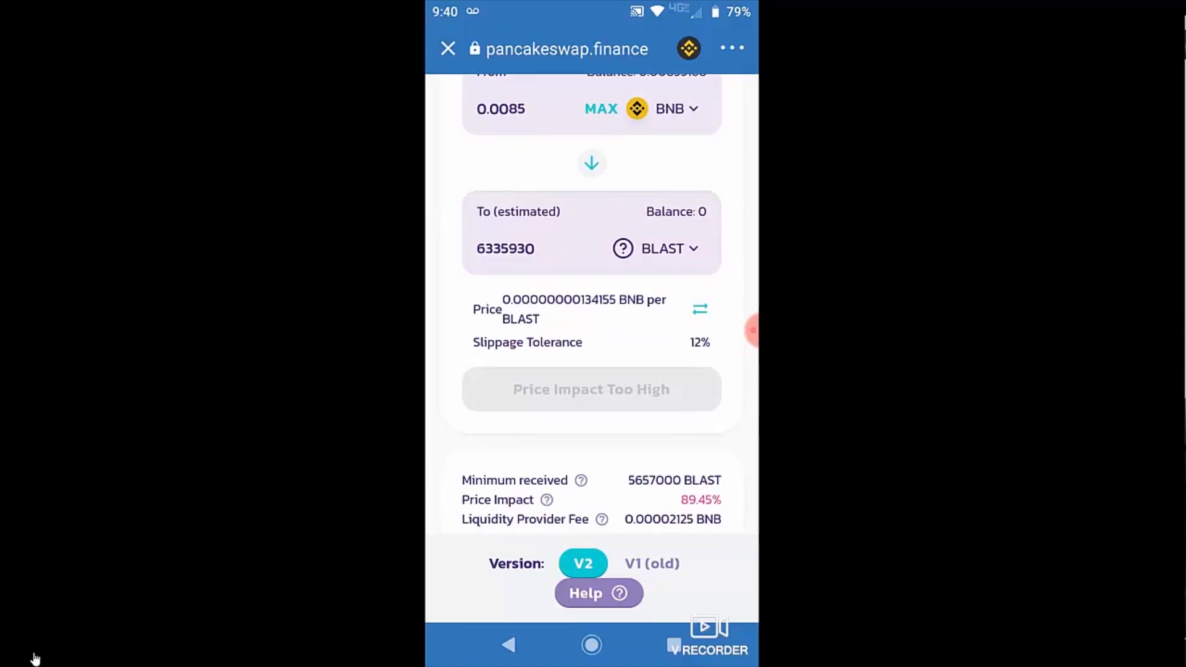
scroll("up", 3)
type("0.002")
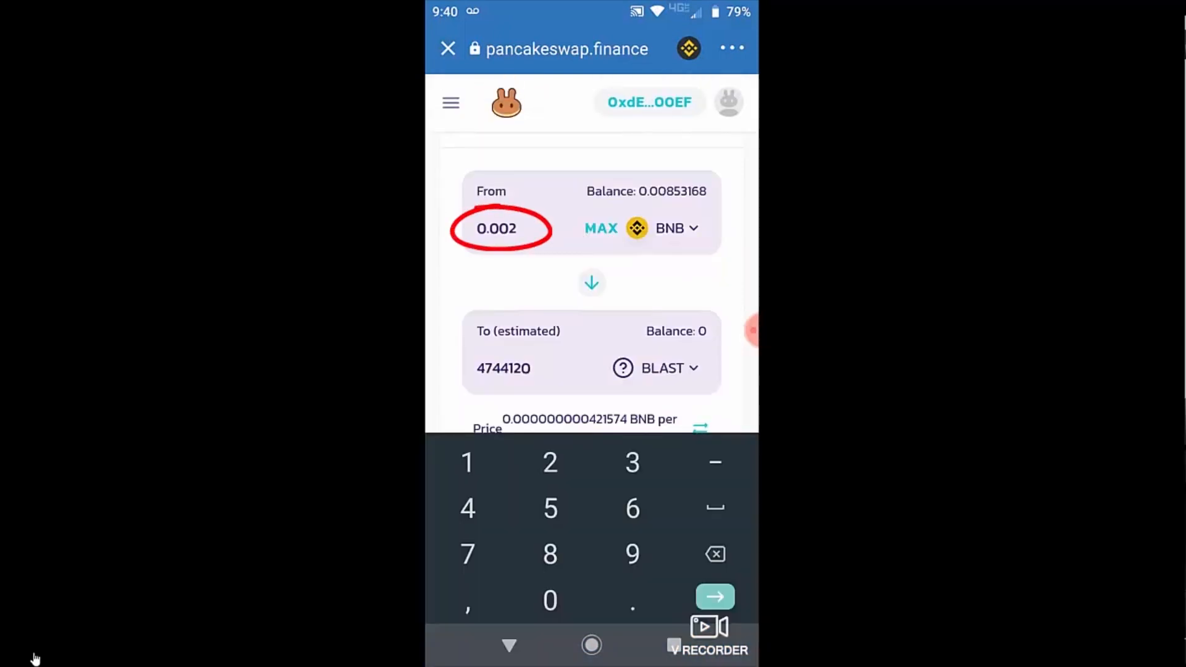
Step: Scroll the swap form to check the 0.00005 BNB for 343,452 BLAST estimate and the enabled Swap button
scroll("down", 3)
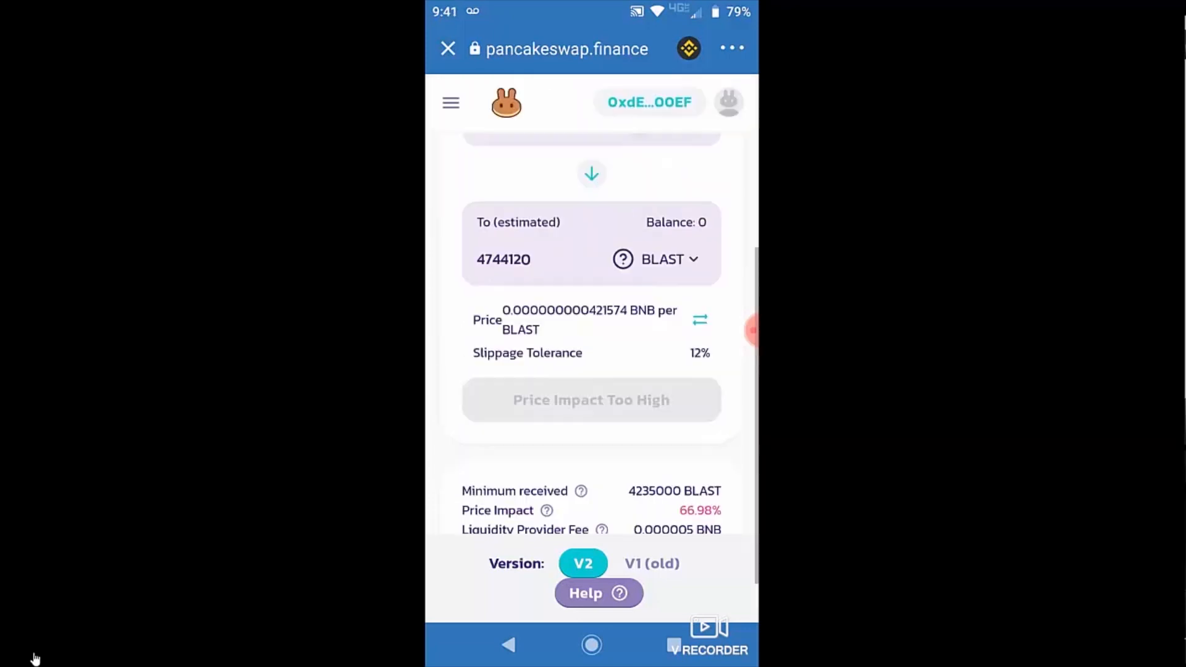
scroll("up", 3)
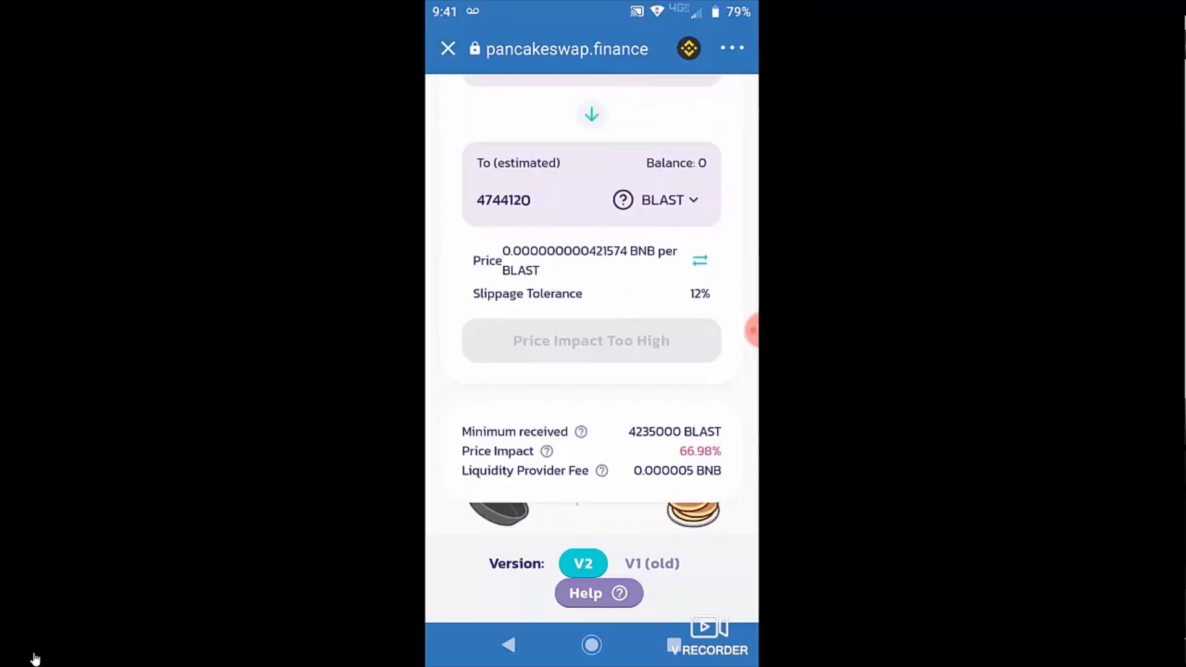
scroll("up", 3)
type("0.0005")
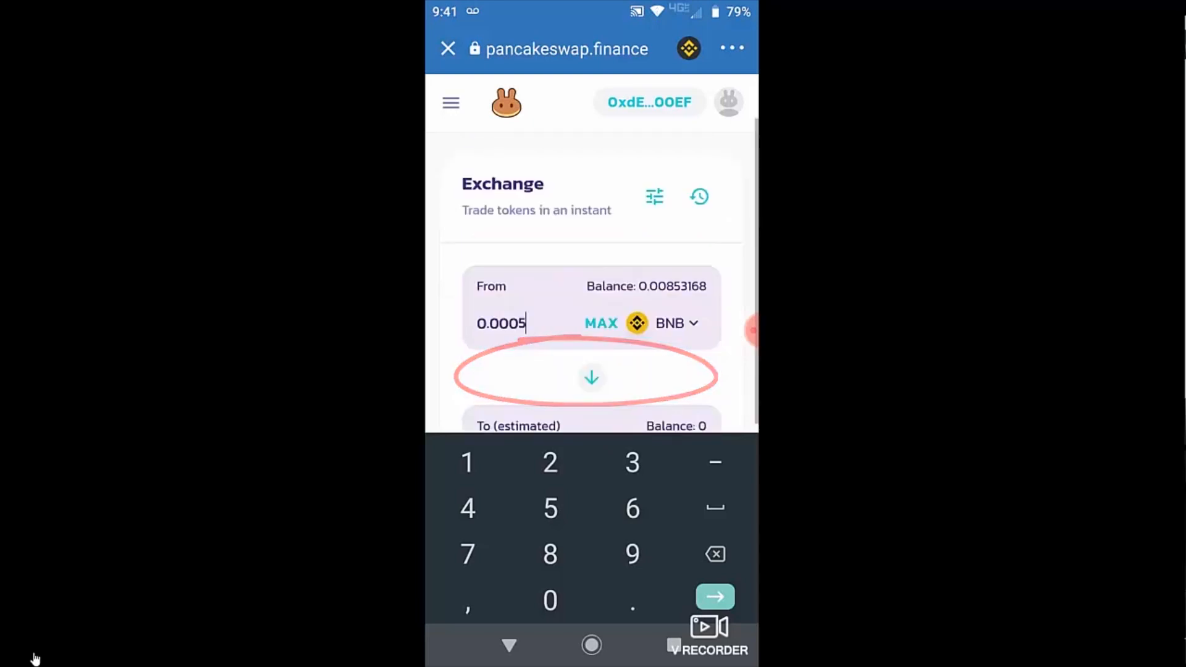
scroll("up", 3)
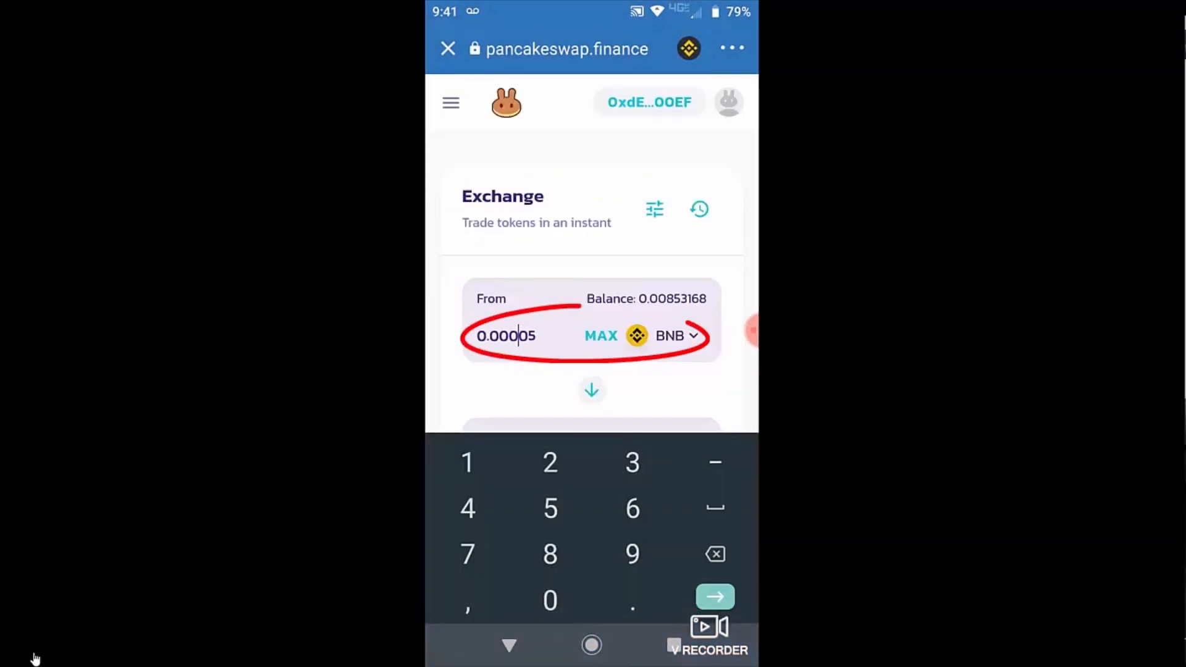
scroll("down", 3)
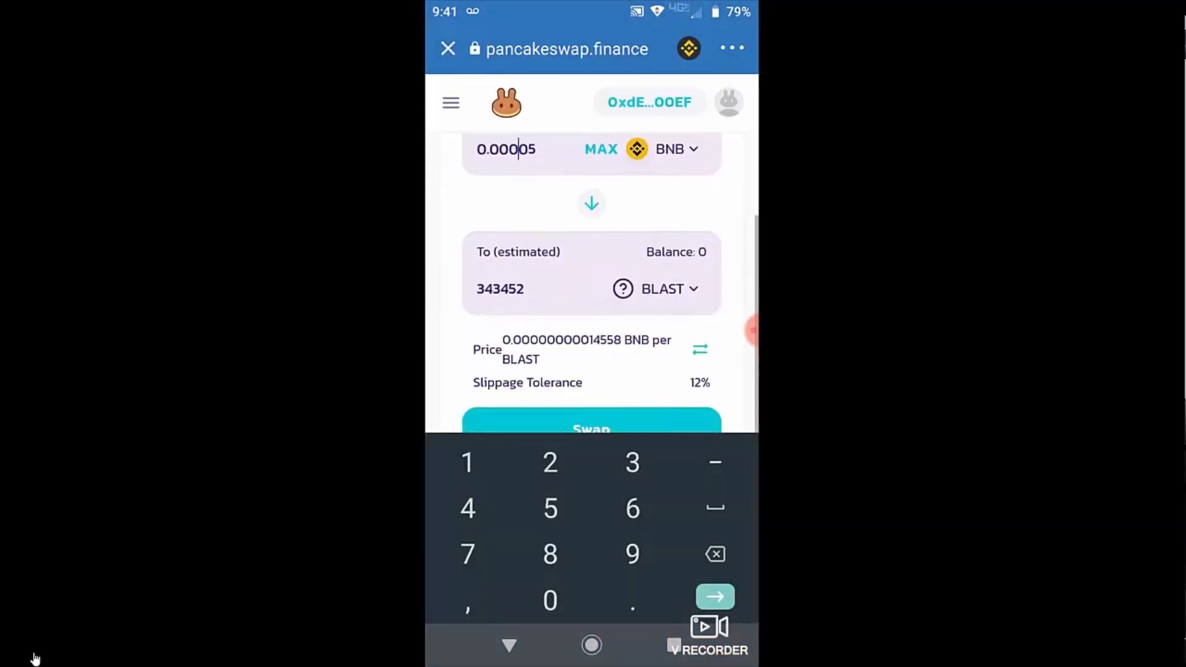
scroll("down", 3)
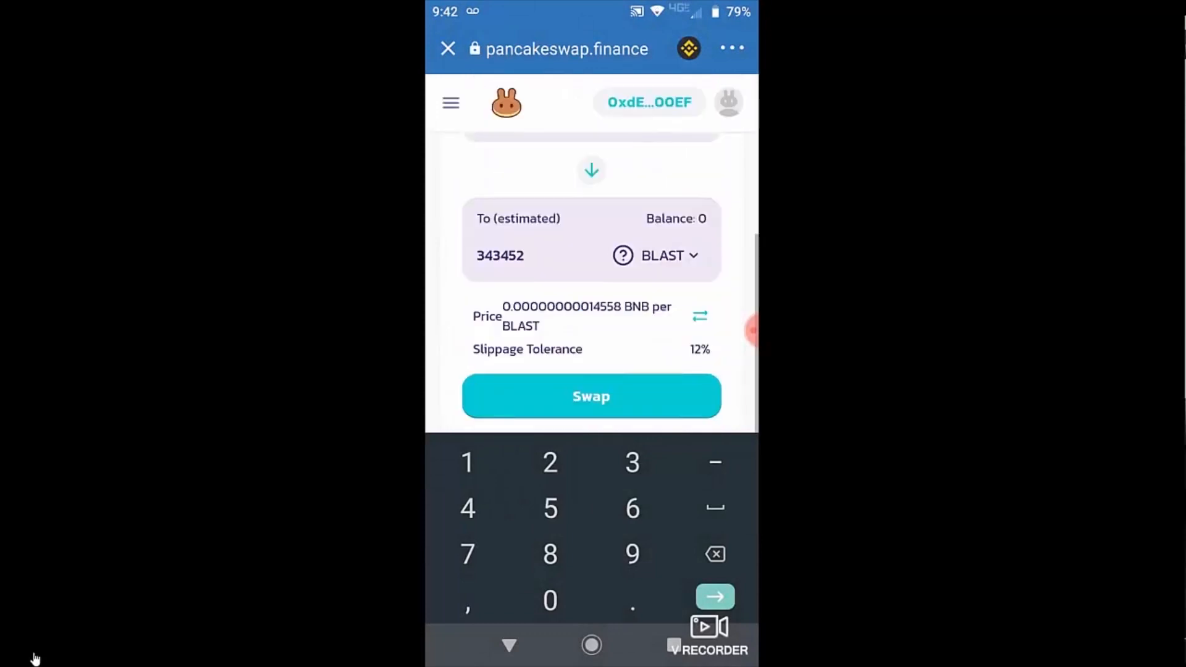
scroll("up", 3)
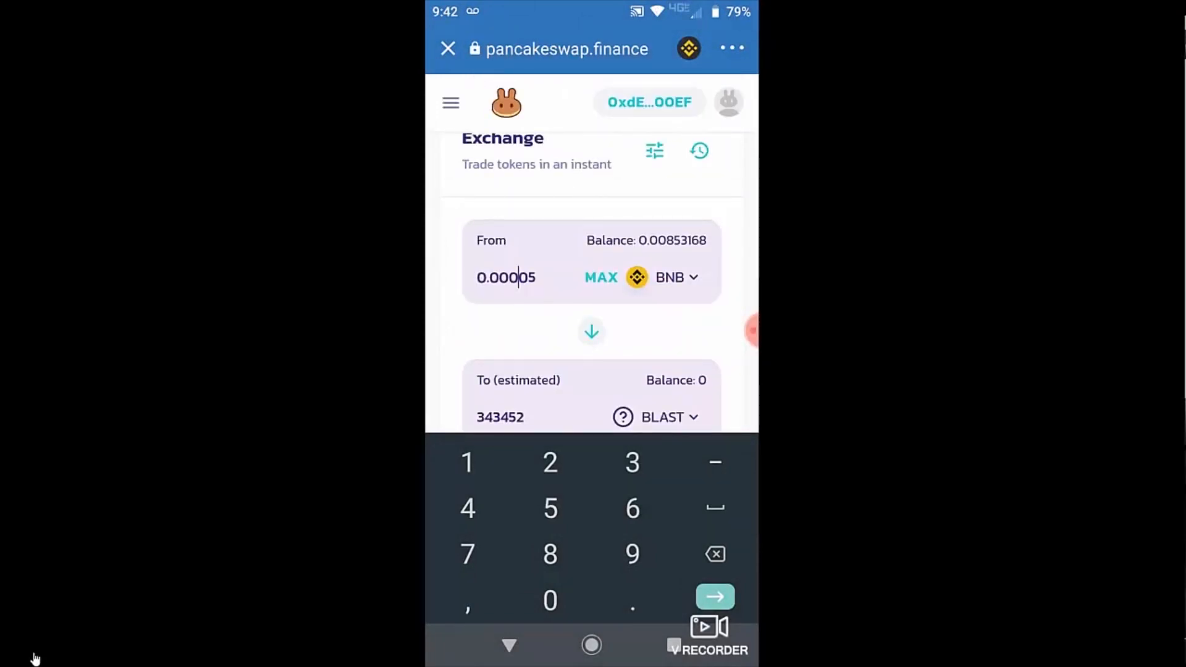
scroll("up", 3)
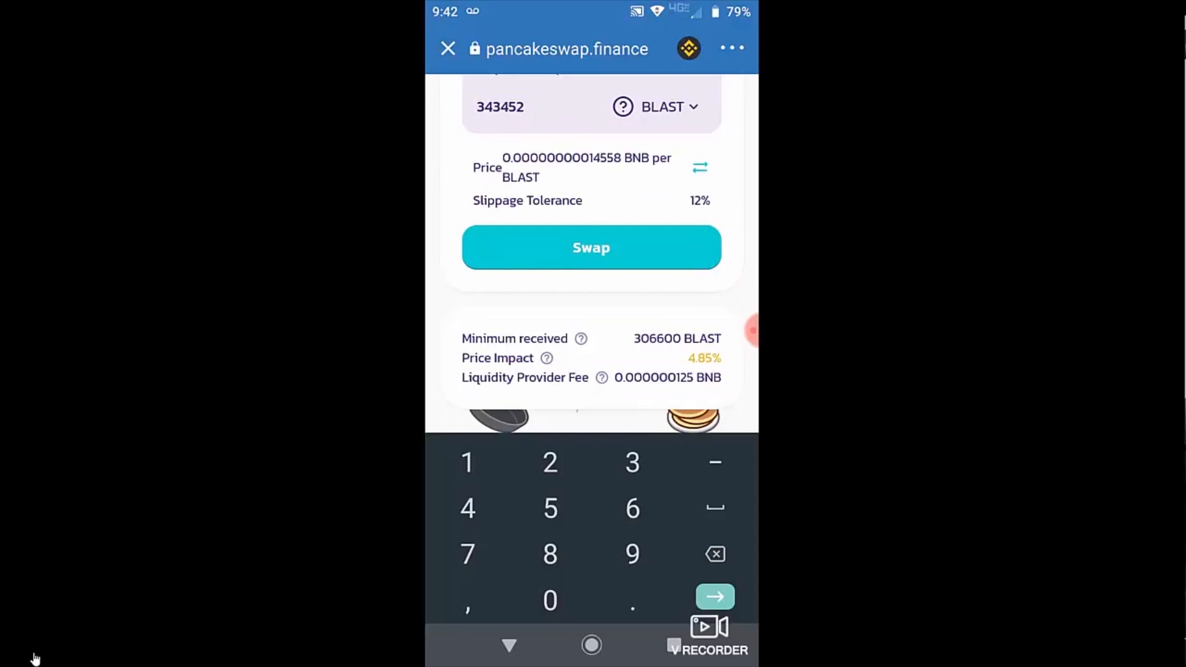
scroll("up", 3)
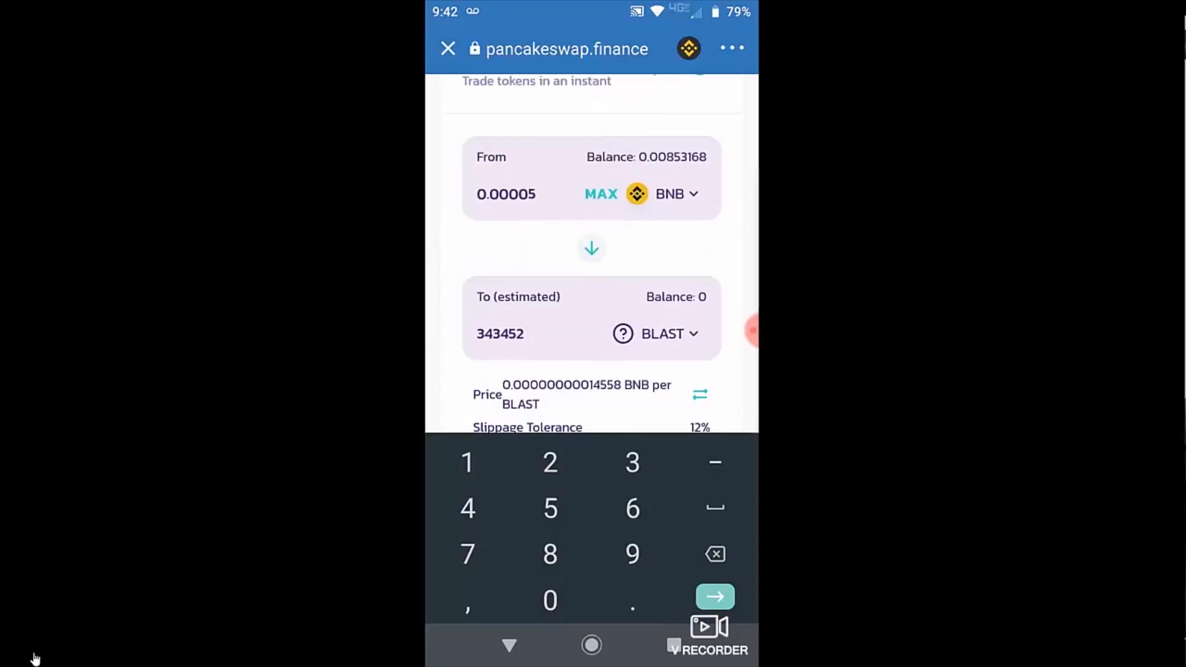